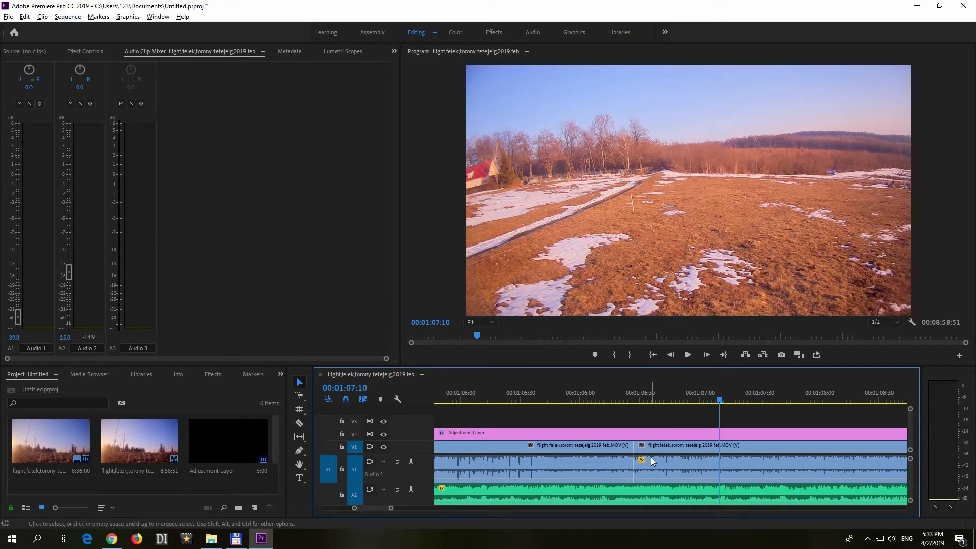
{"action": "mouse_move", "coordinate": [639, 452]}
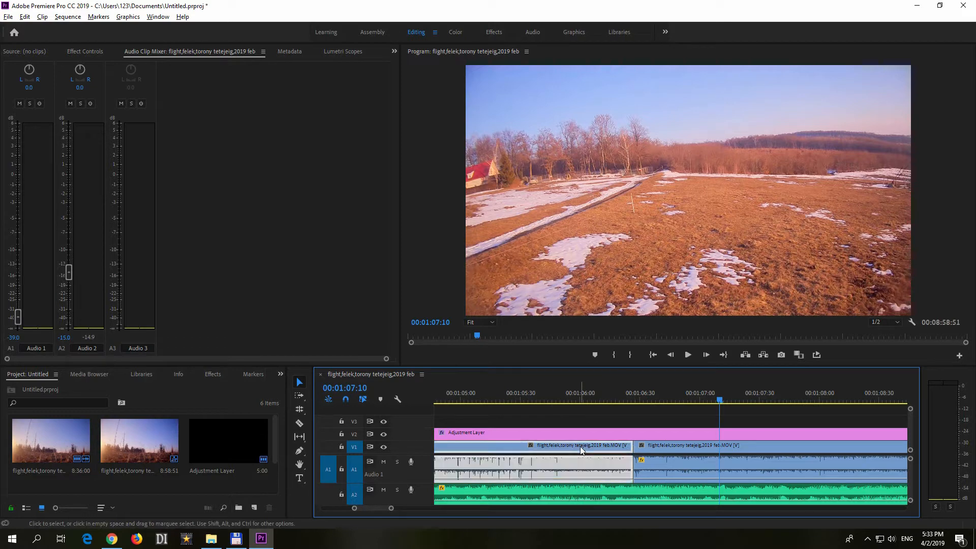
{"action": "mouse_move", "coordinate": [601, 454]}
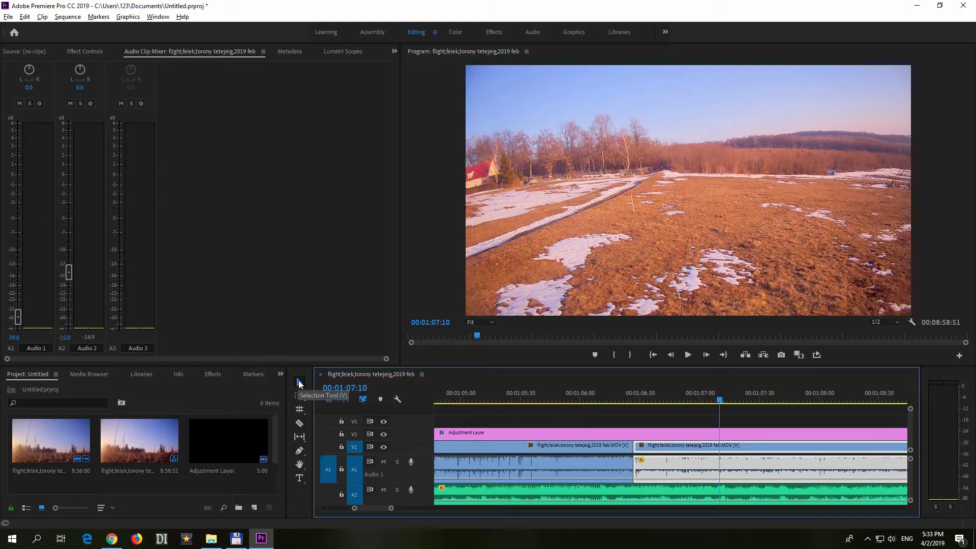
{"action": "mouse_move", "coordinate": [631, 446]}
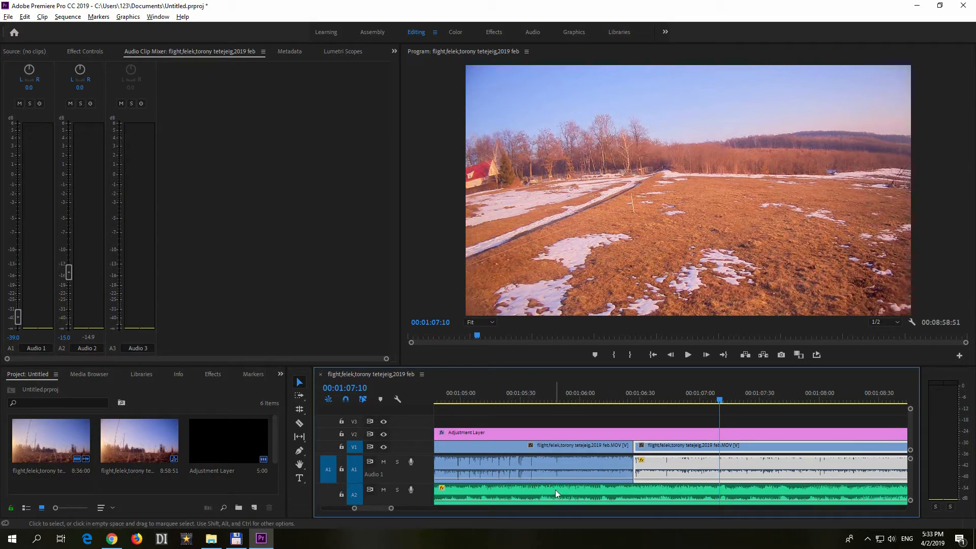
{"action": "mouse_move", "coordinate": [299, 382]}
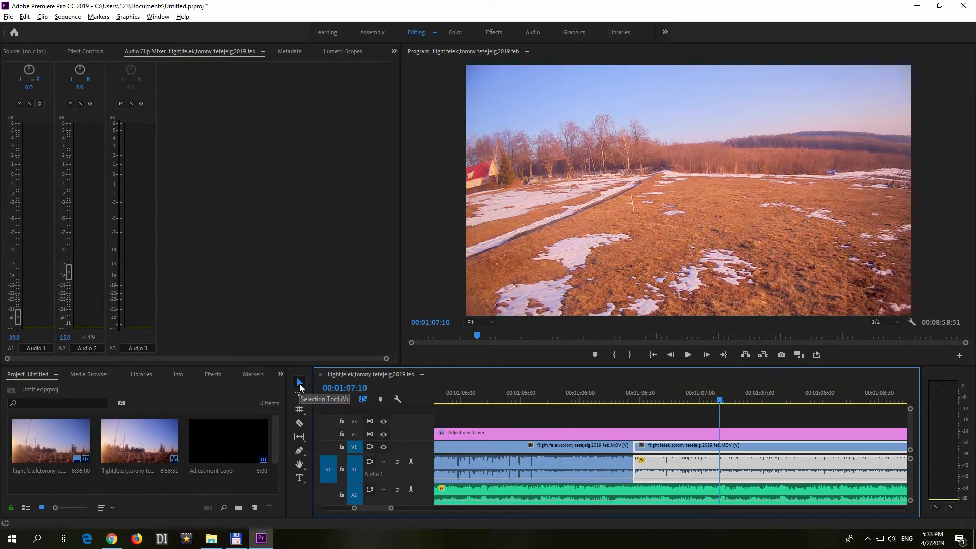
{"action": "mouse_move", "coordinate": [299, 412]}
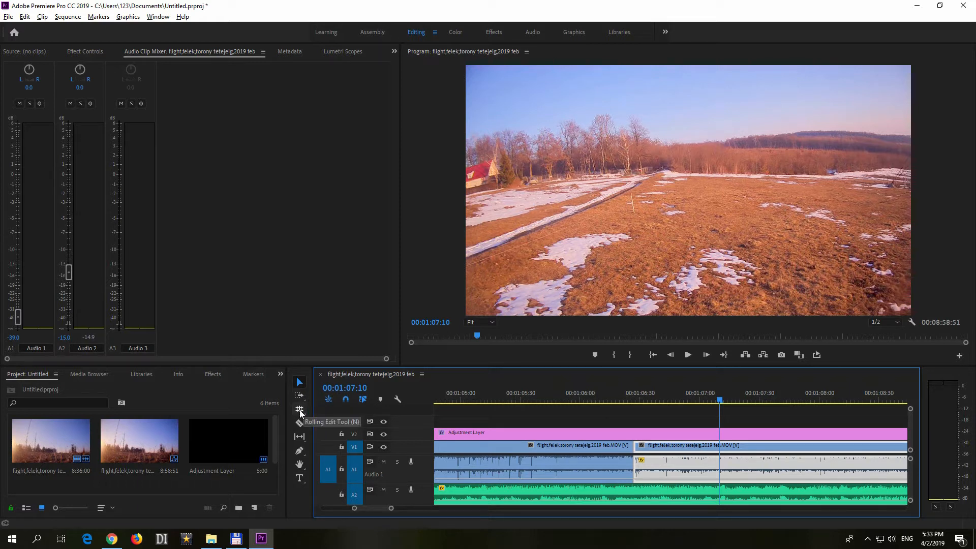
- Choose the Rolling Edit Tool (N) from the Ripple Edit Tool flyout in the Tools panel
{"action": "left_click", "coordinate": [299, 409]}
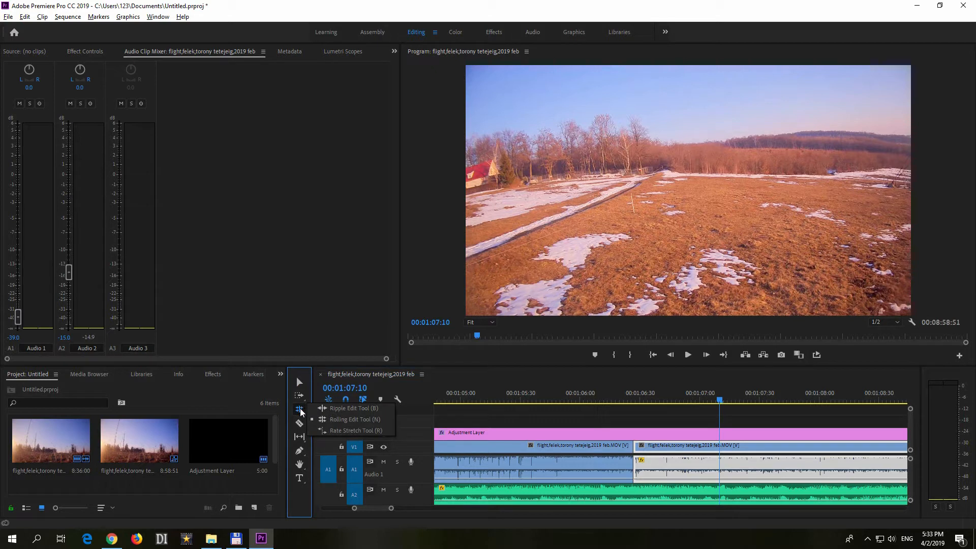
{"action": "mouse_move", "coordinate": [343, 423]}
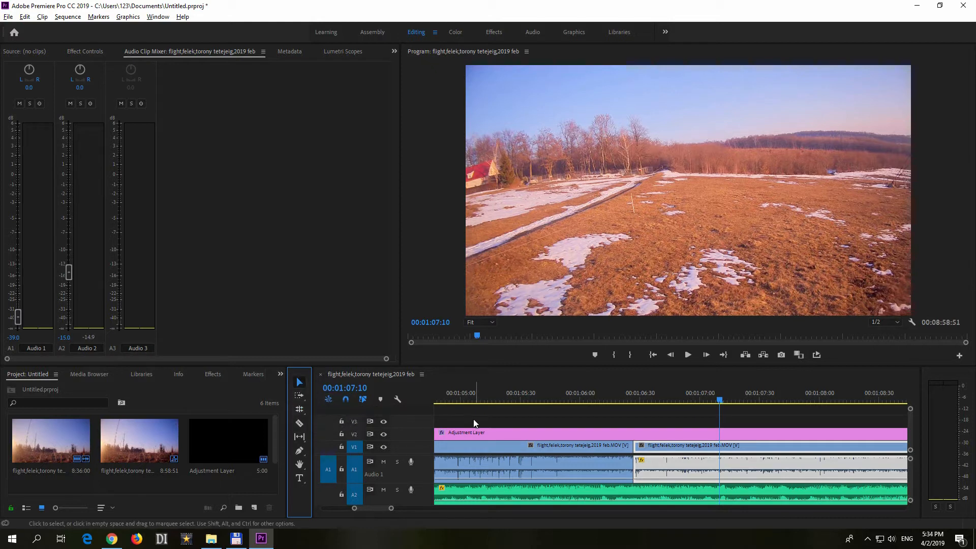
{"action": "mouse_move", "coordinate": [299, 382]}
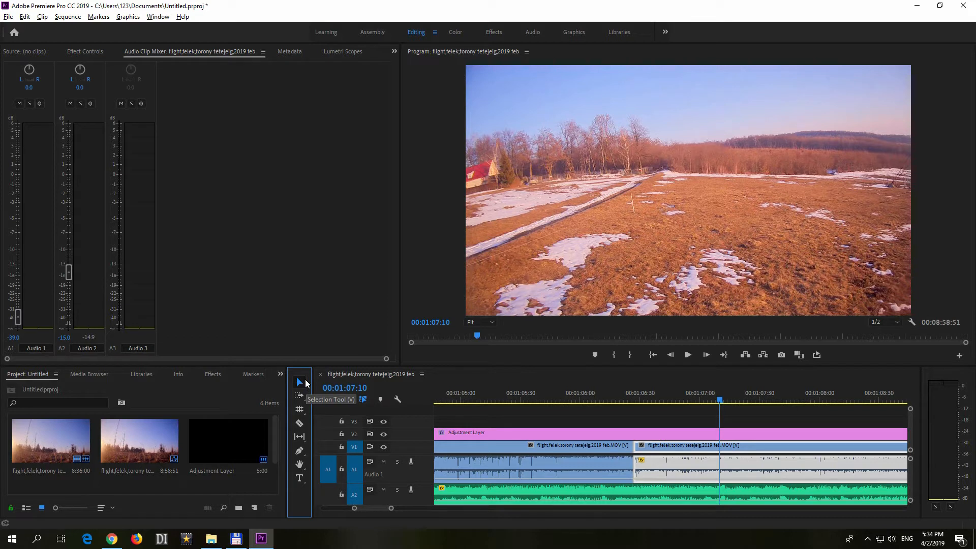
{"action": "mouse_move", "coordinate": [652, 423]}
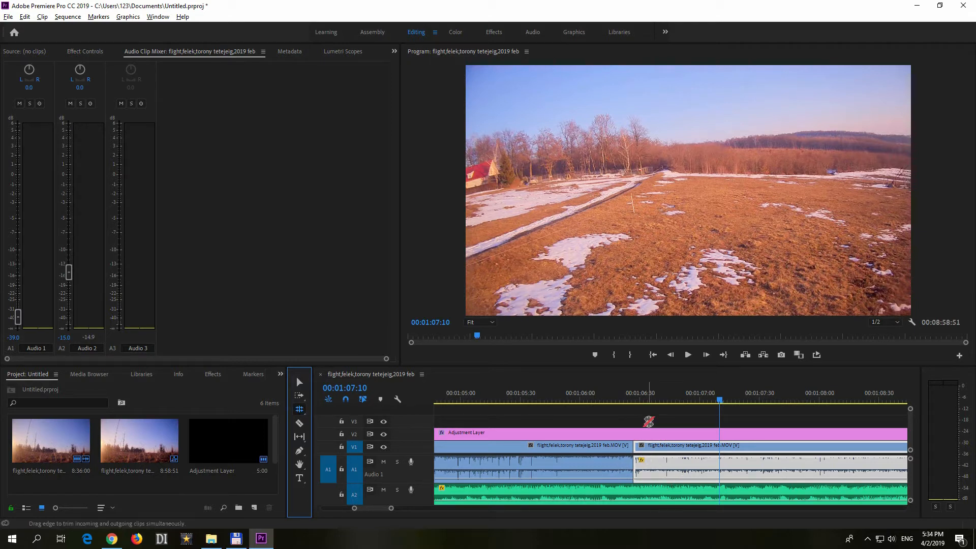
{"action": "mouse_move", "coordinate": [299, 410]}
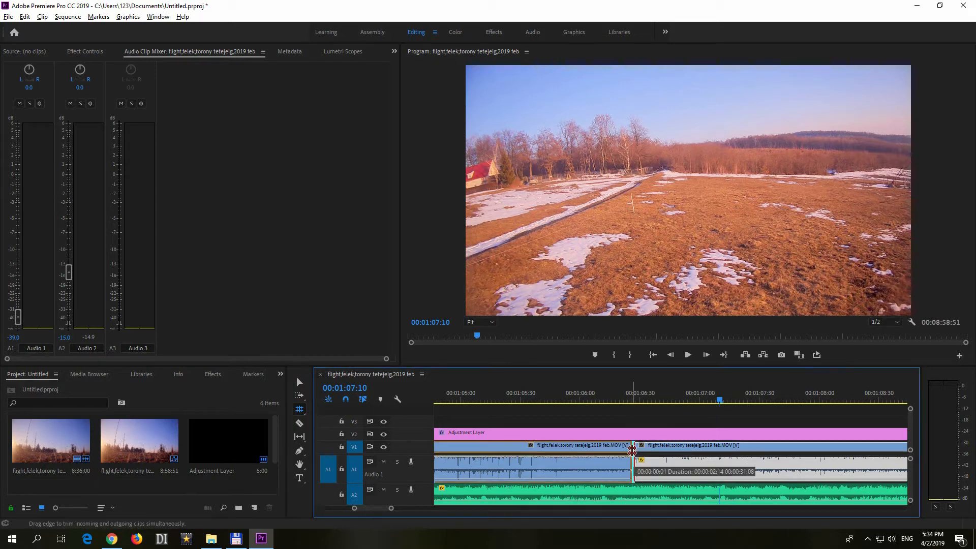
- Roll the cut between the two drone clips leftward, shortening the first and lengthening the second
{"action": "left_click_drag", "start_coordinate": [631, 452], "coordinate": [607, 452]}
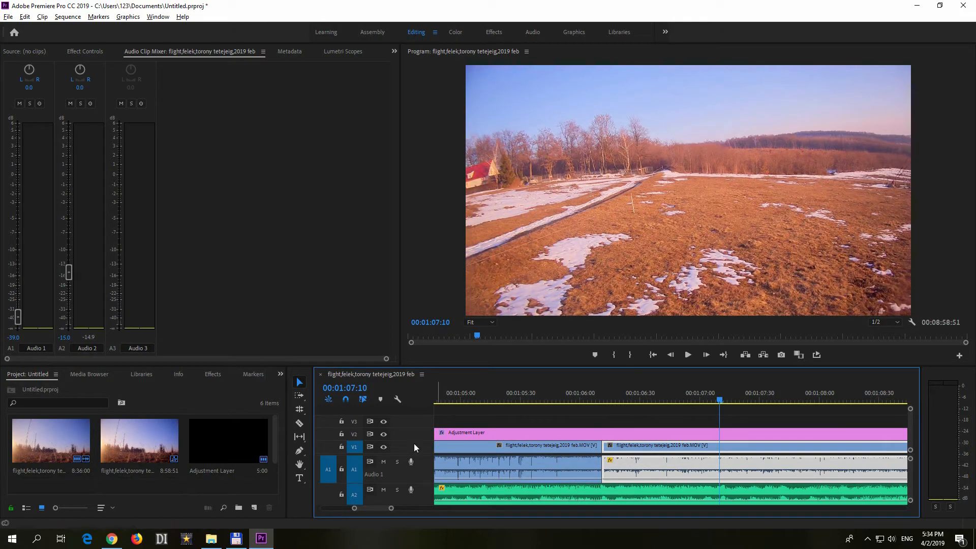
{"action": "mouse_move", "coordinate": [298, 410]}
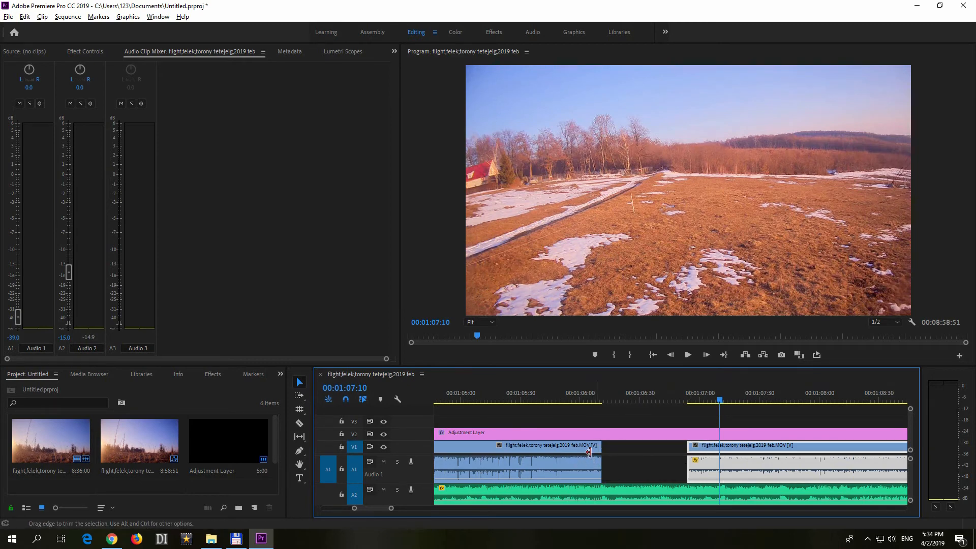
{"action": "left_click_drag", "start_coordinate": [598, 451], "coordinate": [663, 450]}
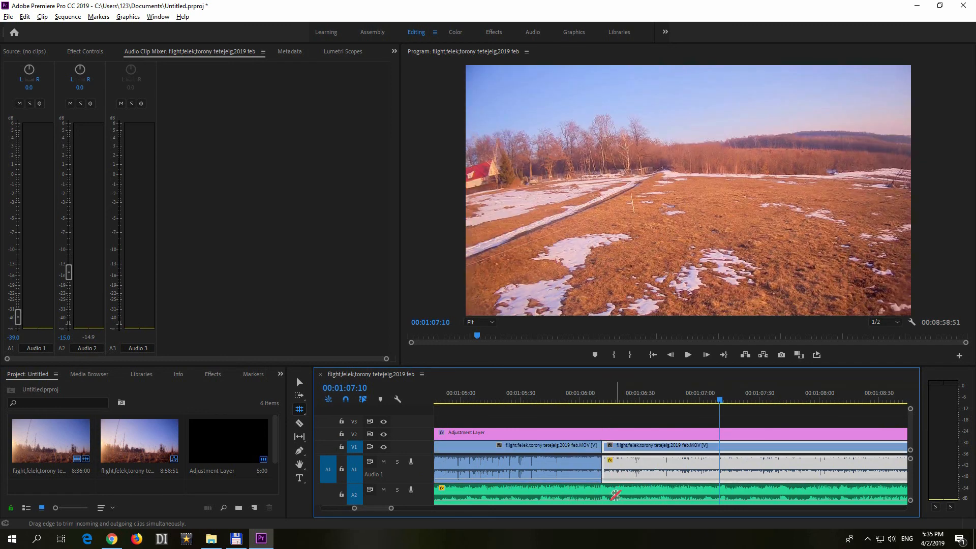
{"action": "mouse_move", "coordinate": [614, 495]}
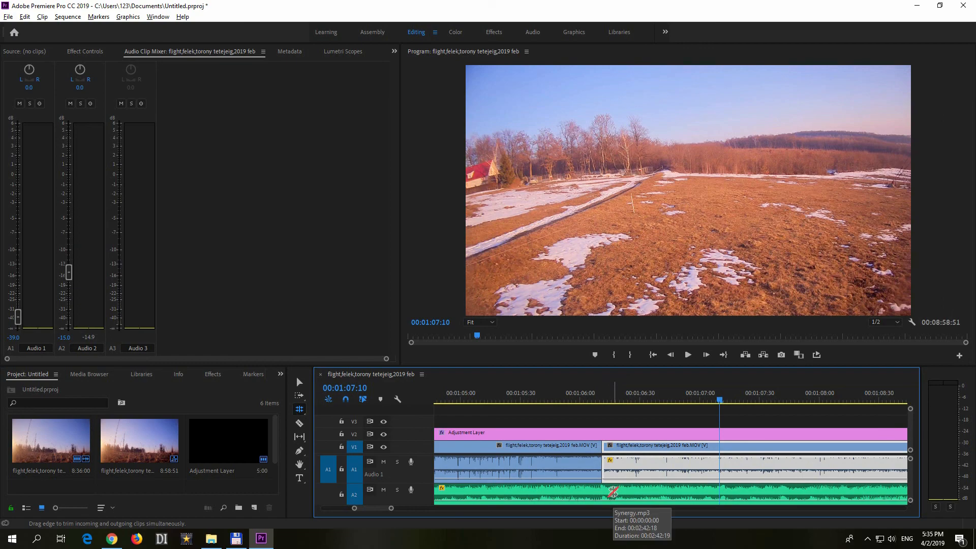